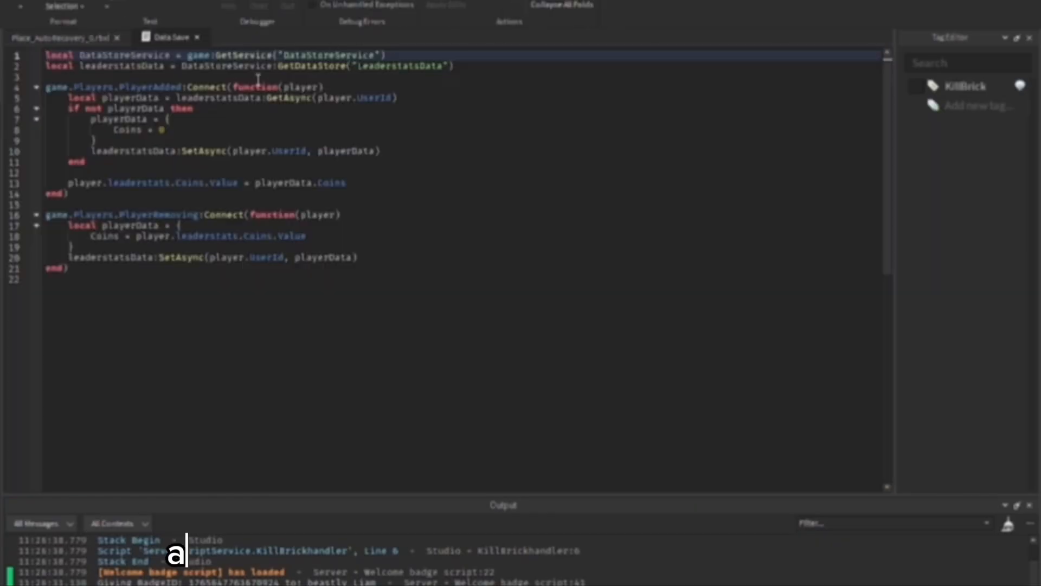
- Start a playtest showing the ring counter at 0.0 and coins leaderstat at 0
{"action": "left_click", "coordinate": [254, 37]}
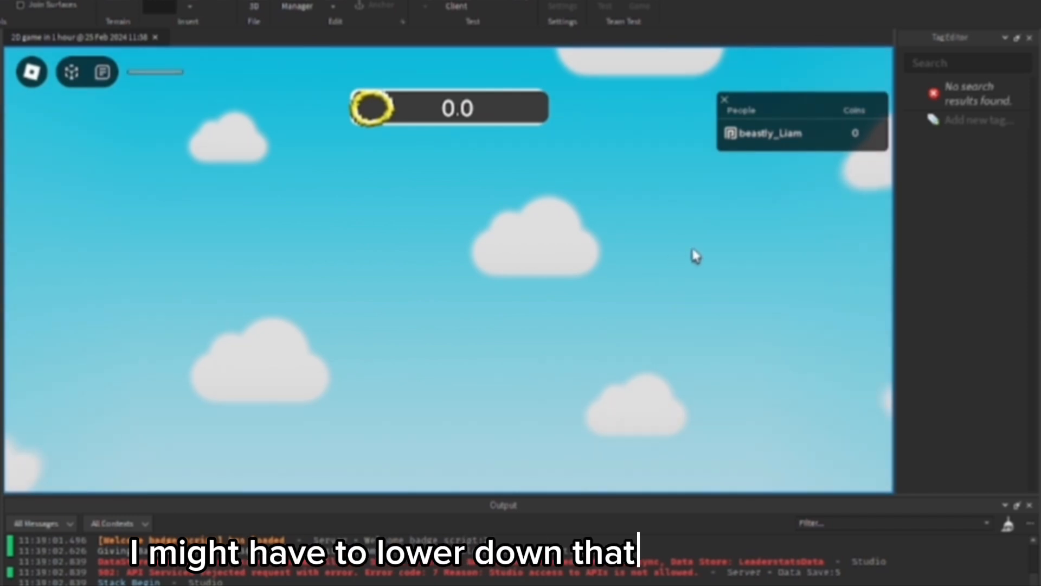
{"action": "mouse_move", "coordinate": [483, 269]}
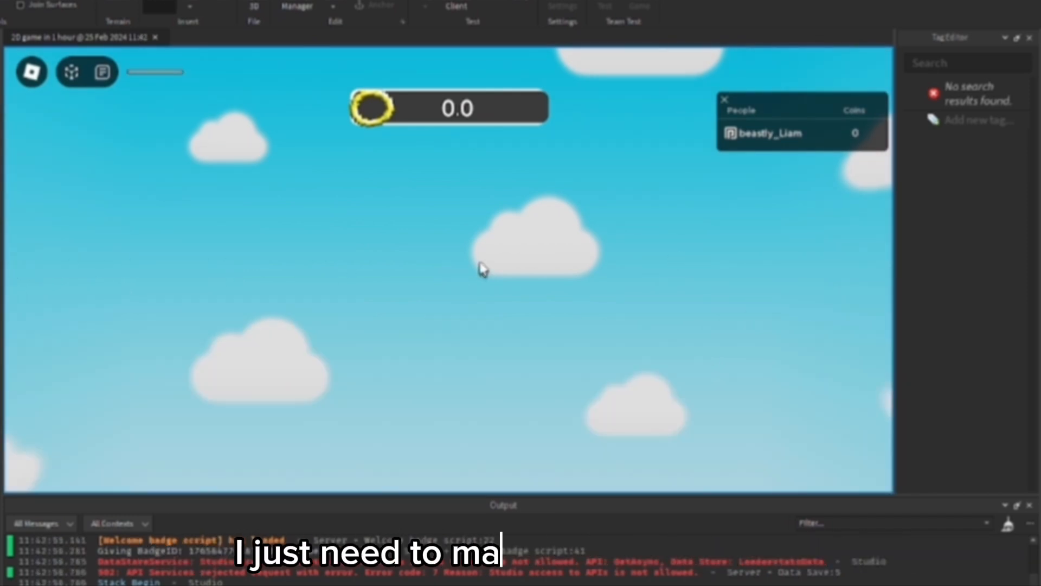